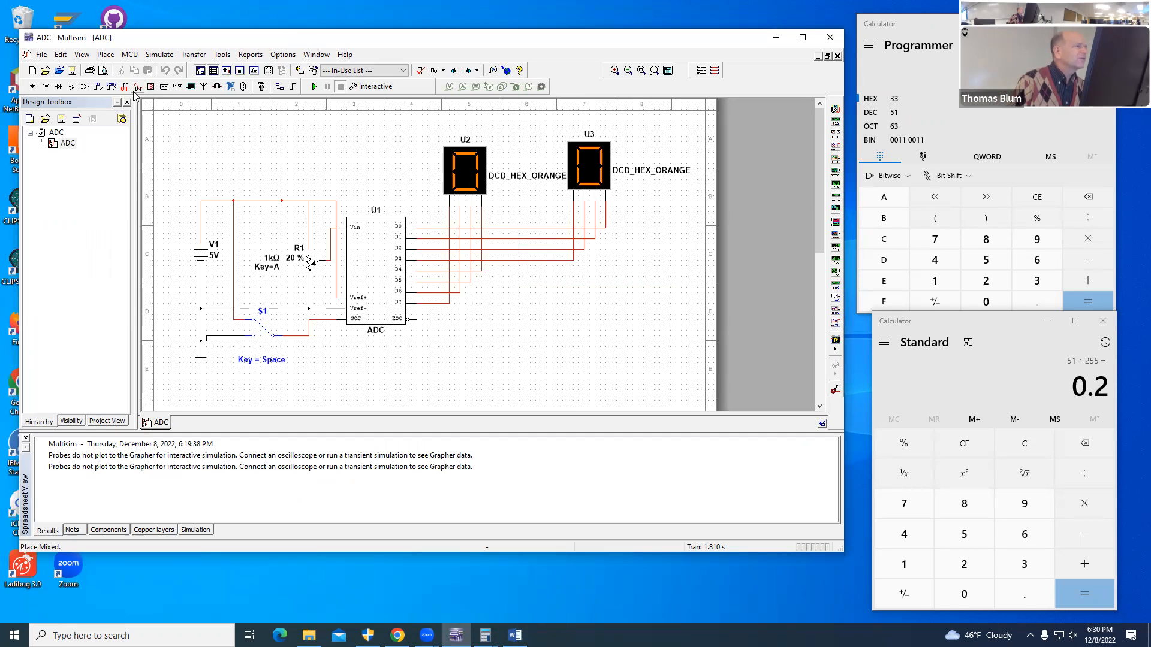
pyautogui.moveTo(137, 90)
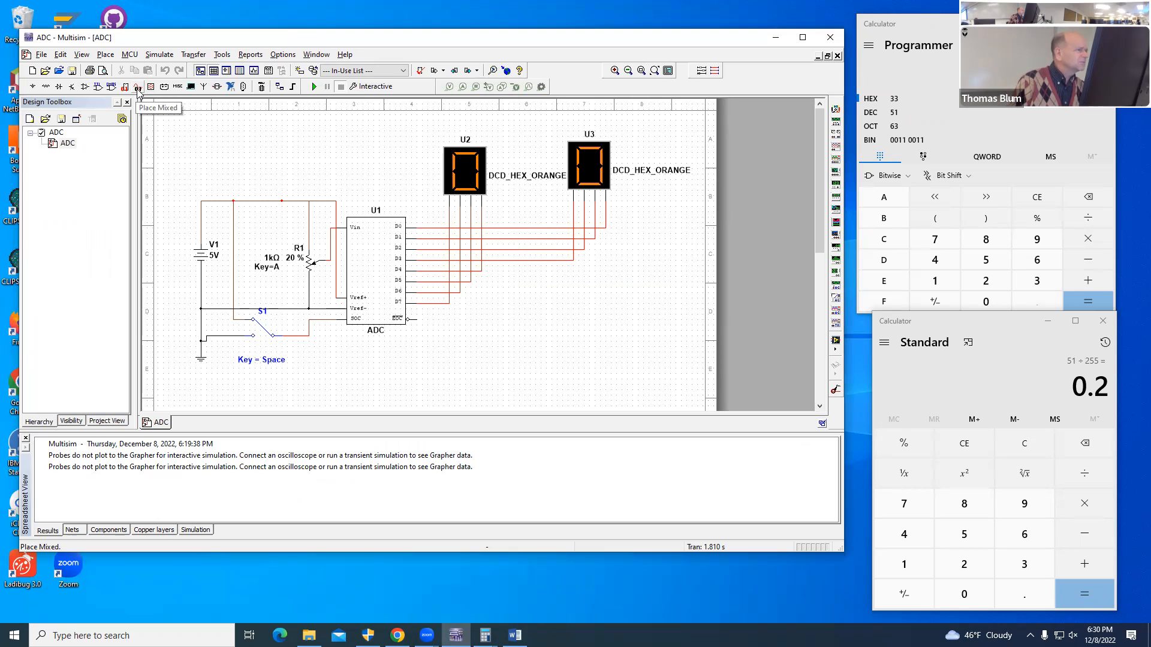
# Step: Browse the mixed-signal catalogue to the ADC part, then dismiss it without placing anything
pyautogui.click(137, 88)
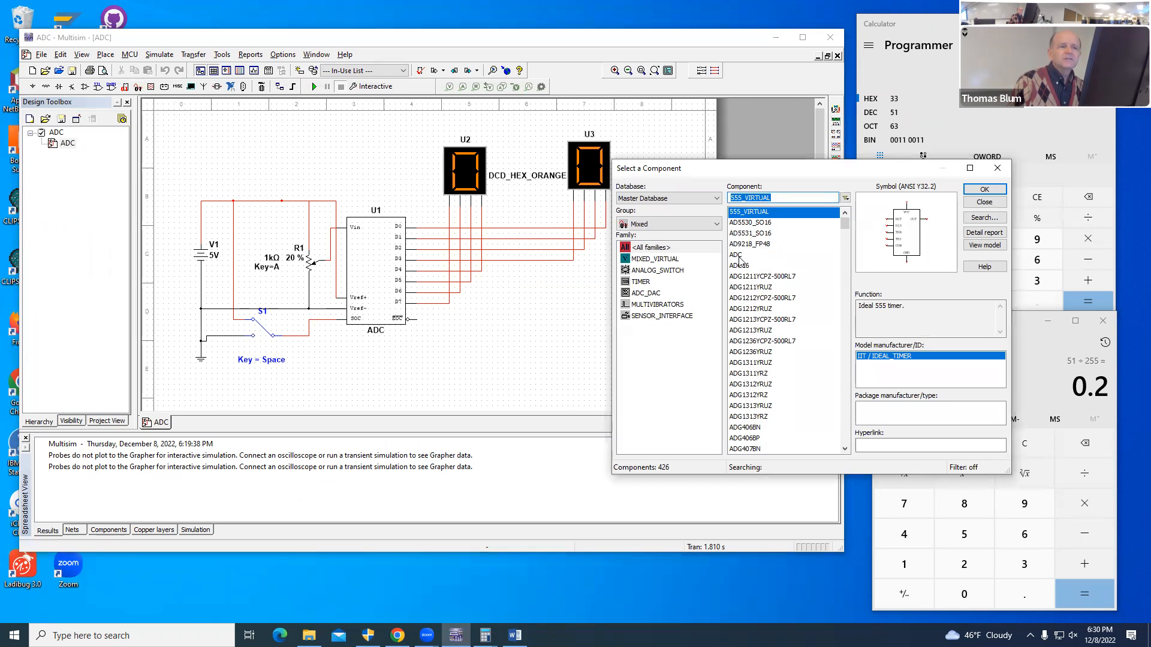
pyautogui.click(736, 254)
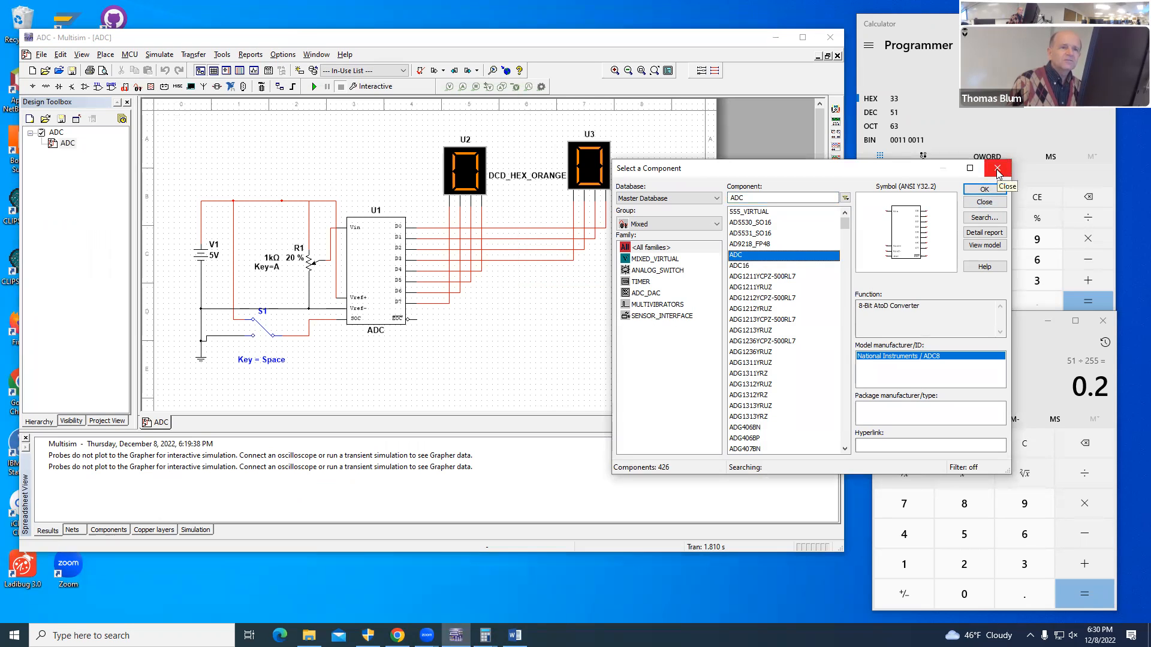
pyautogui.click(996, 168)
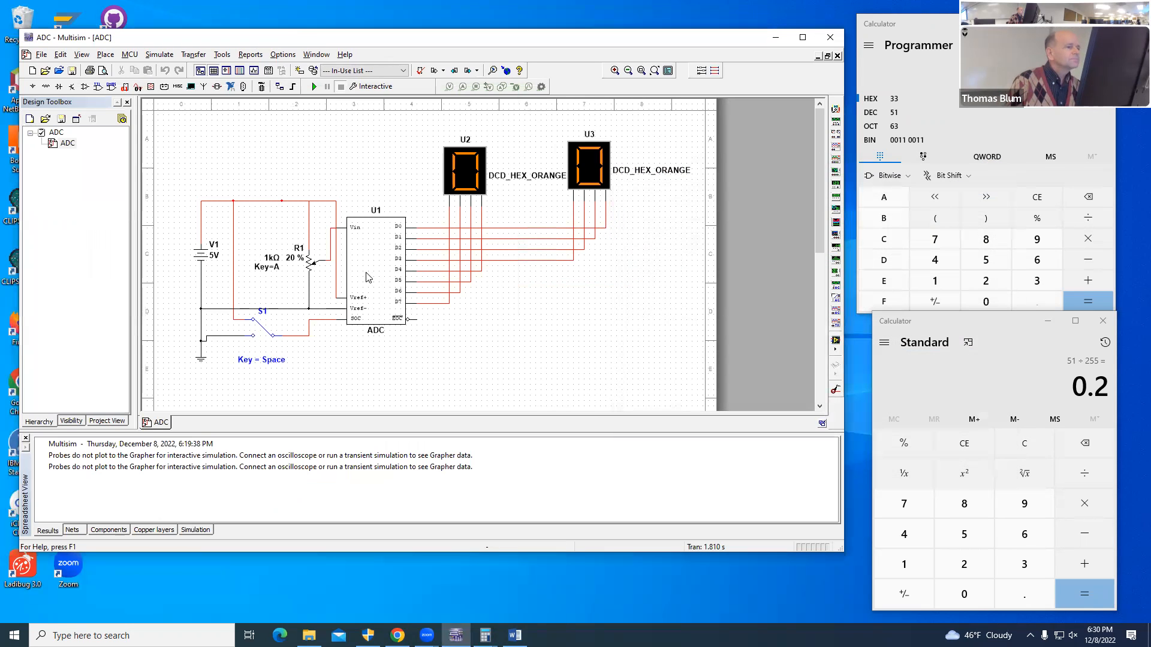
pyautogui.moveTo(183, 256)
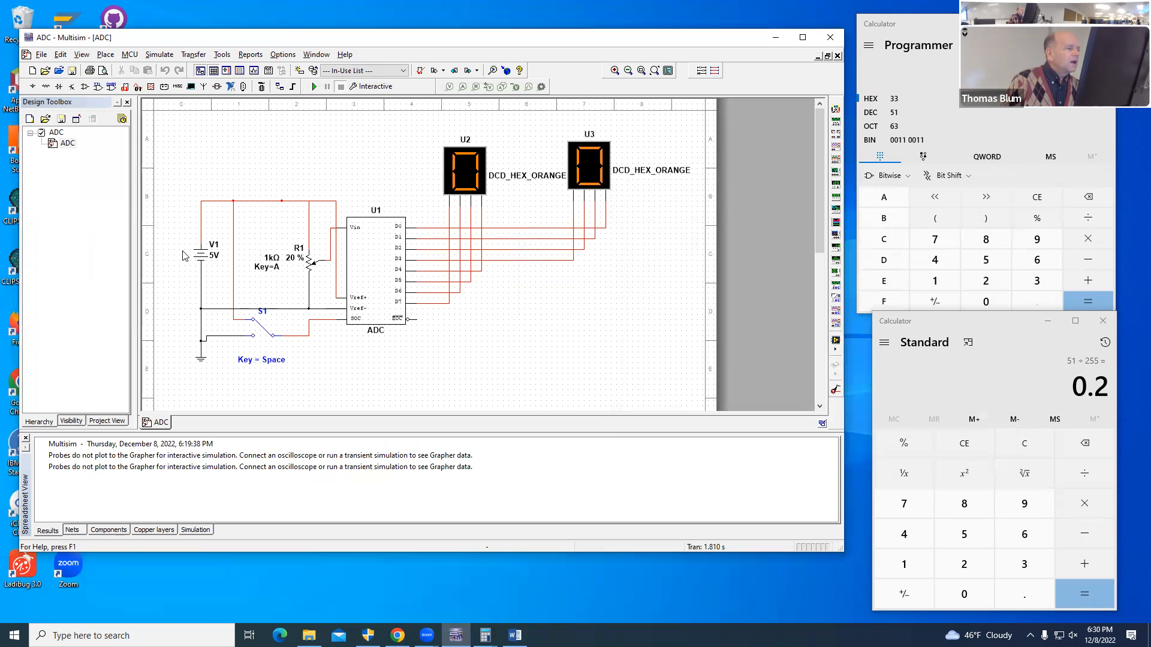
pyautogui.moveTo(367, 243)
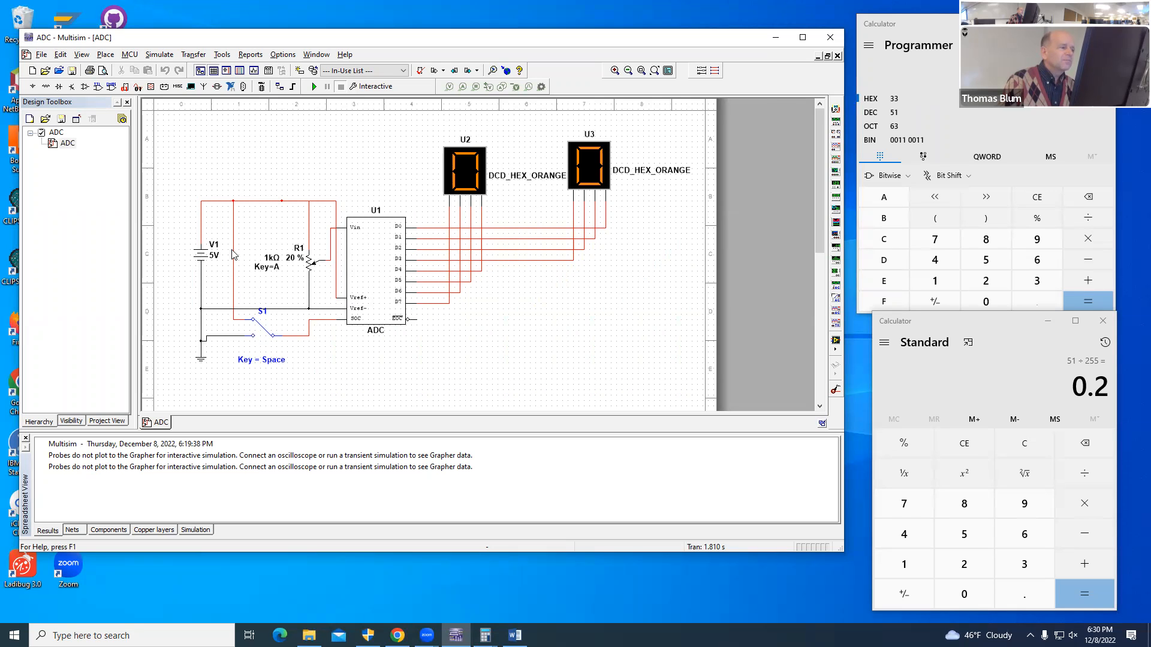
pyautogui.moveTo(204, 233)
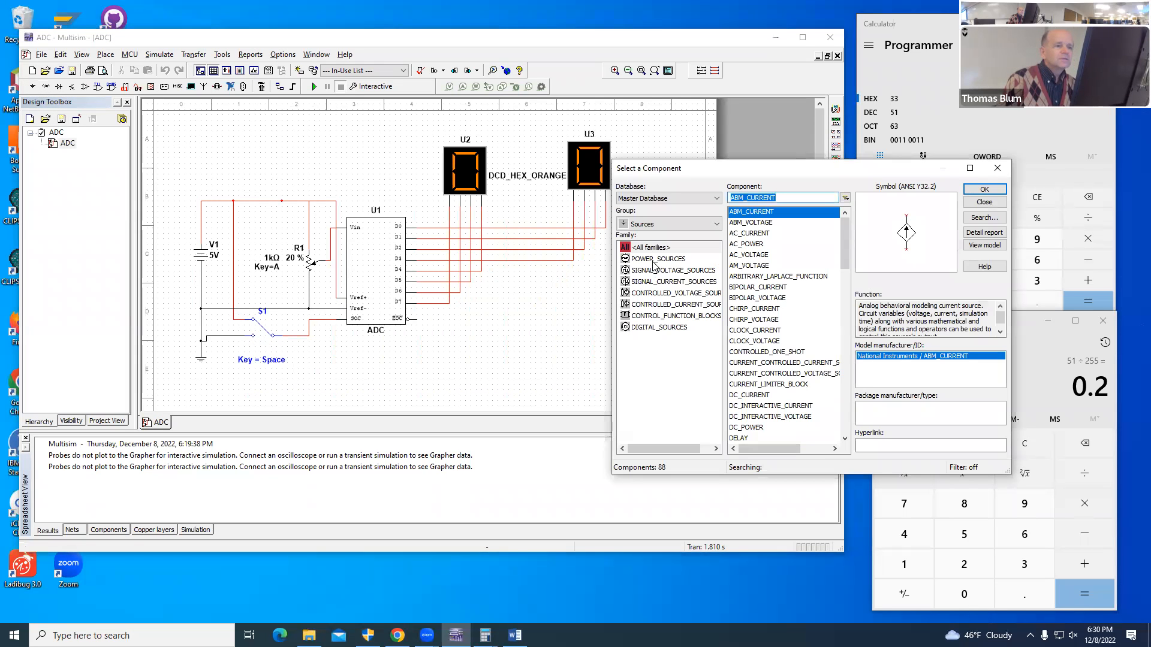
# Step: List the Basic group's POTENTIOMETER family showing the 1k entry
pyautogui.click(658, 259)
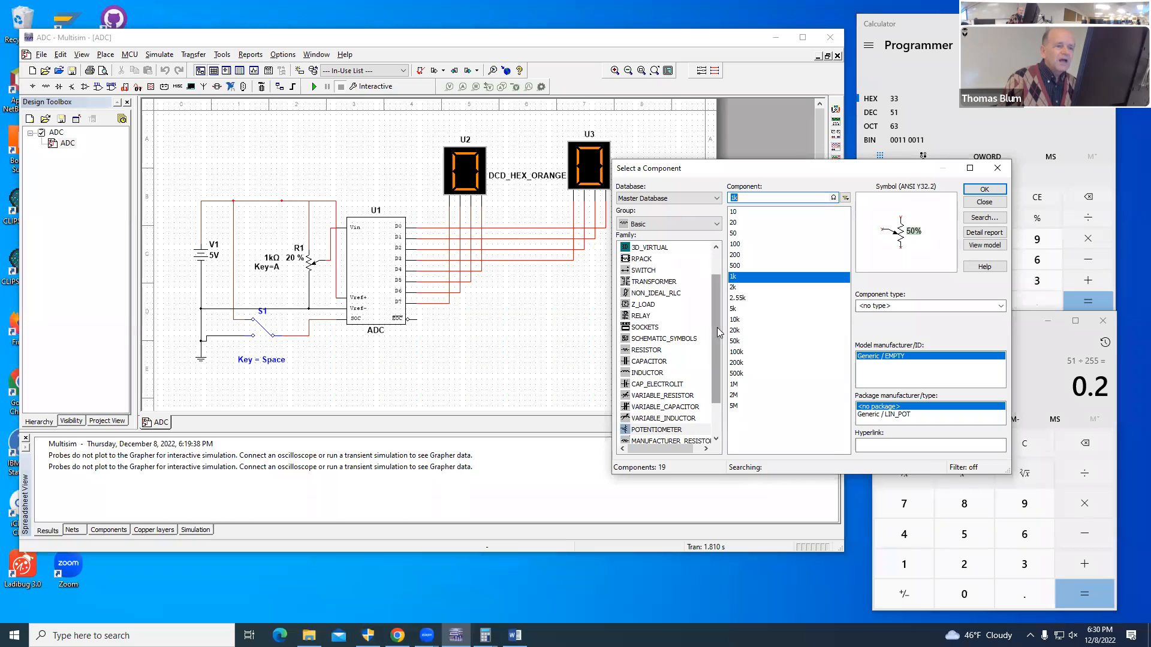
pyautogui.click(656, 384)
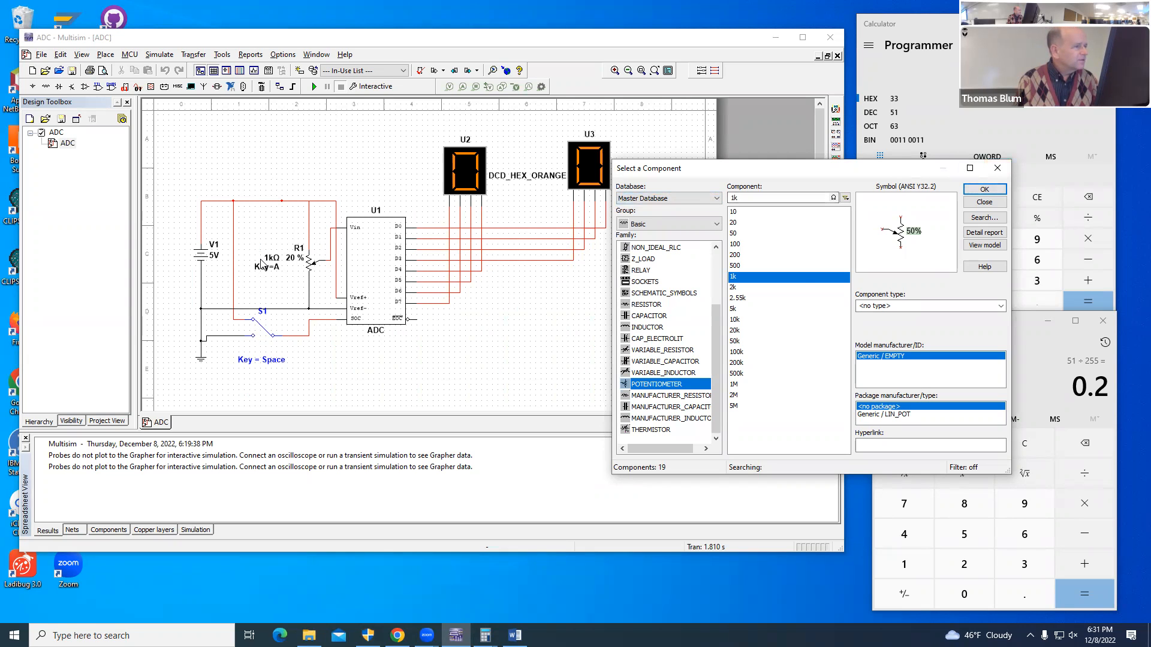
pyautogui.moveTo(234, 237)
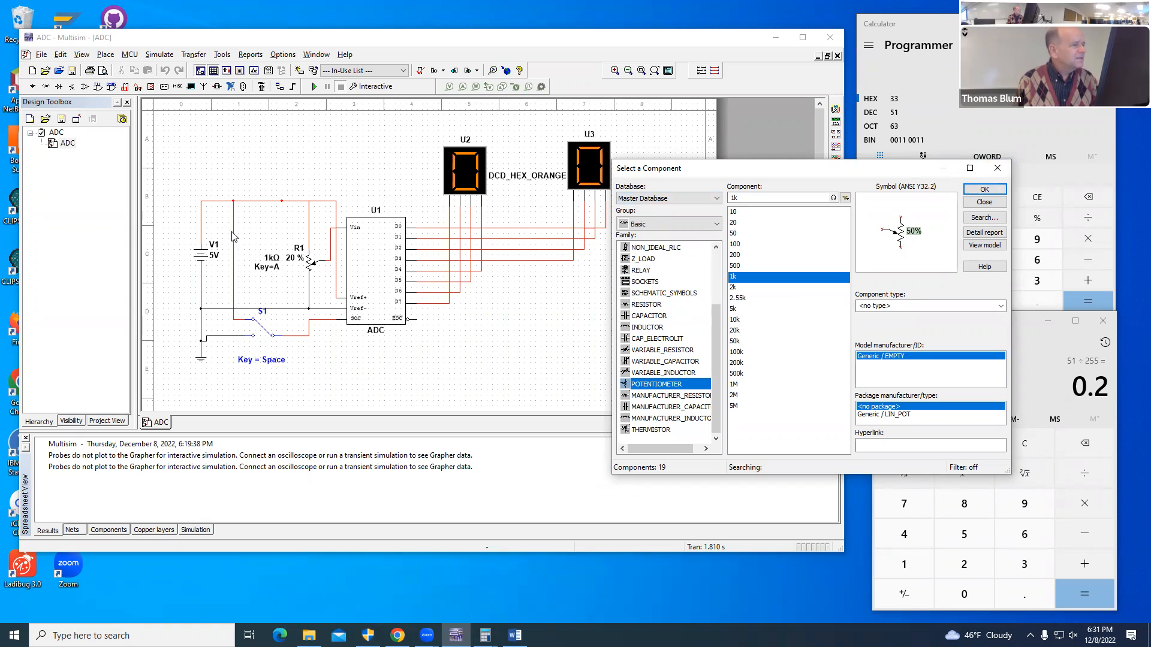
pyautogui.moveTo(210, 379)
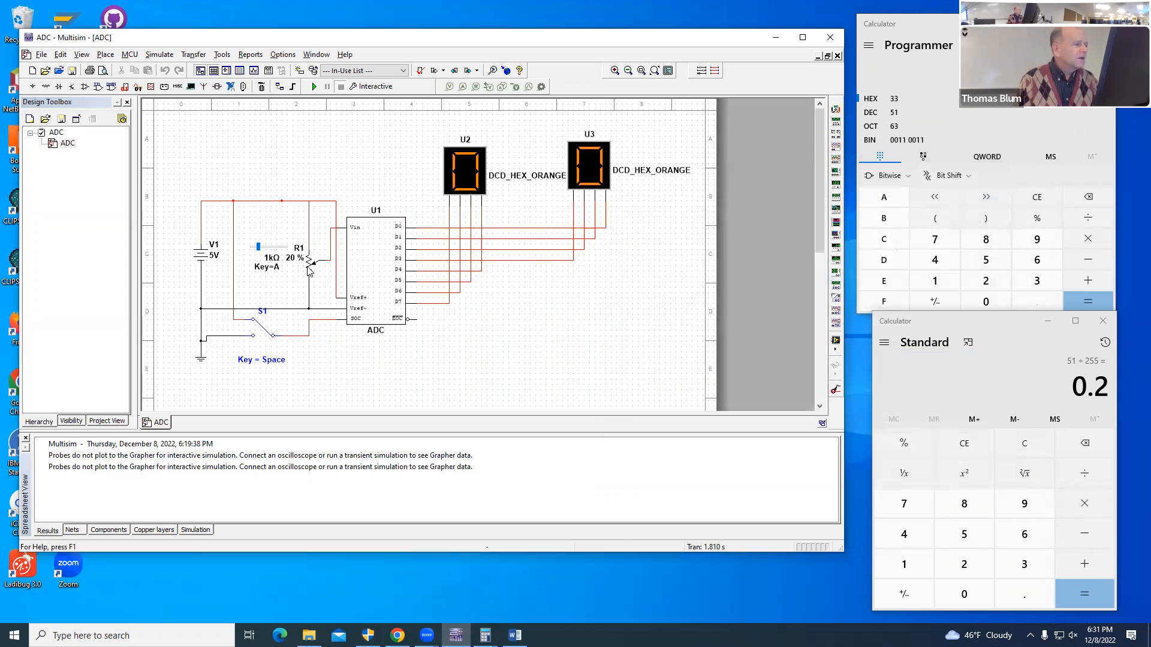
# Step: Bring up potentiometer R1's properties from its context menu
pyautogui.rightClick(308, 263)
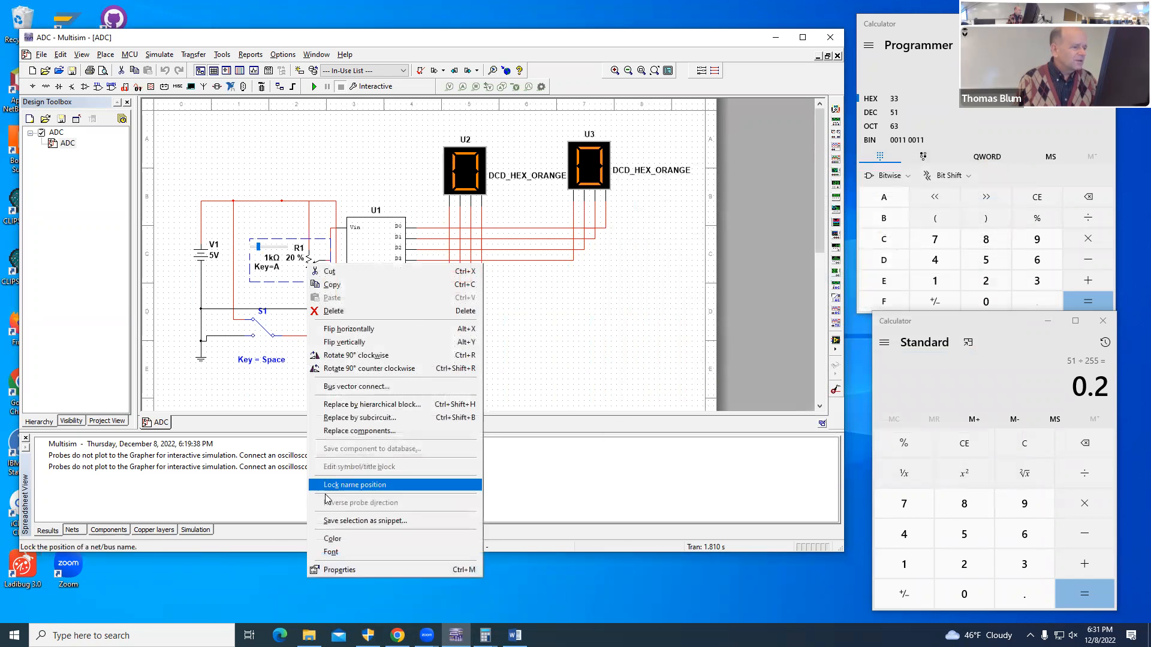
pyautogui.click(339, 570)
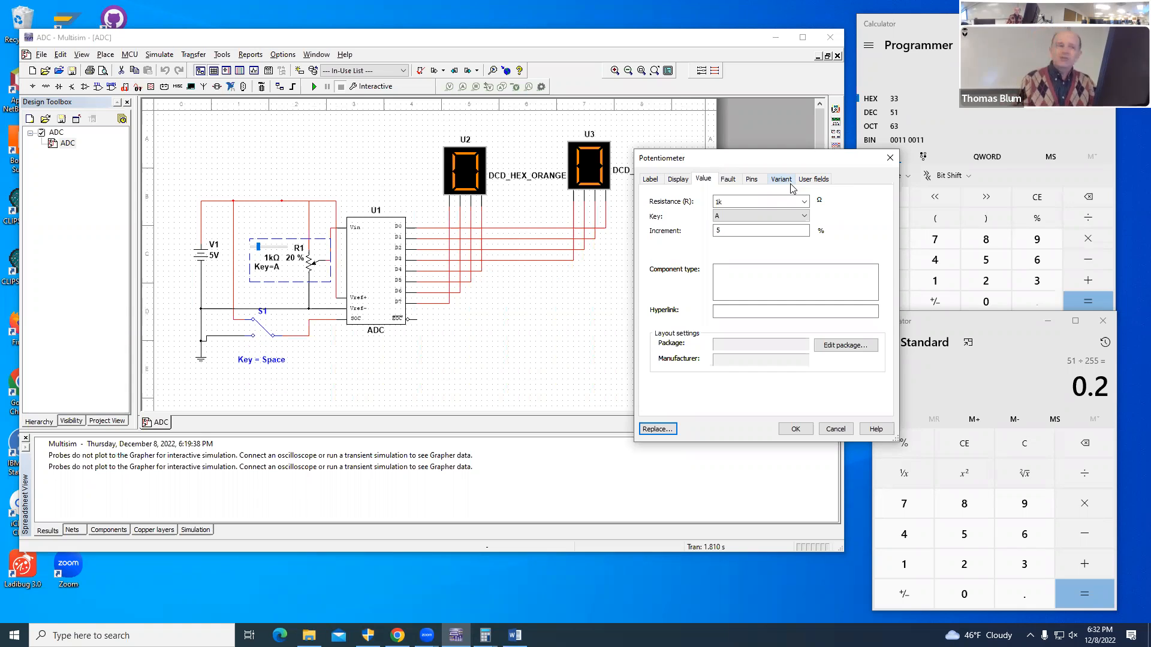
pyautogui.moveTo(678, 211)
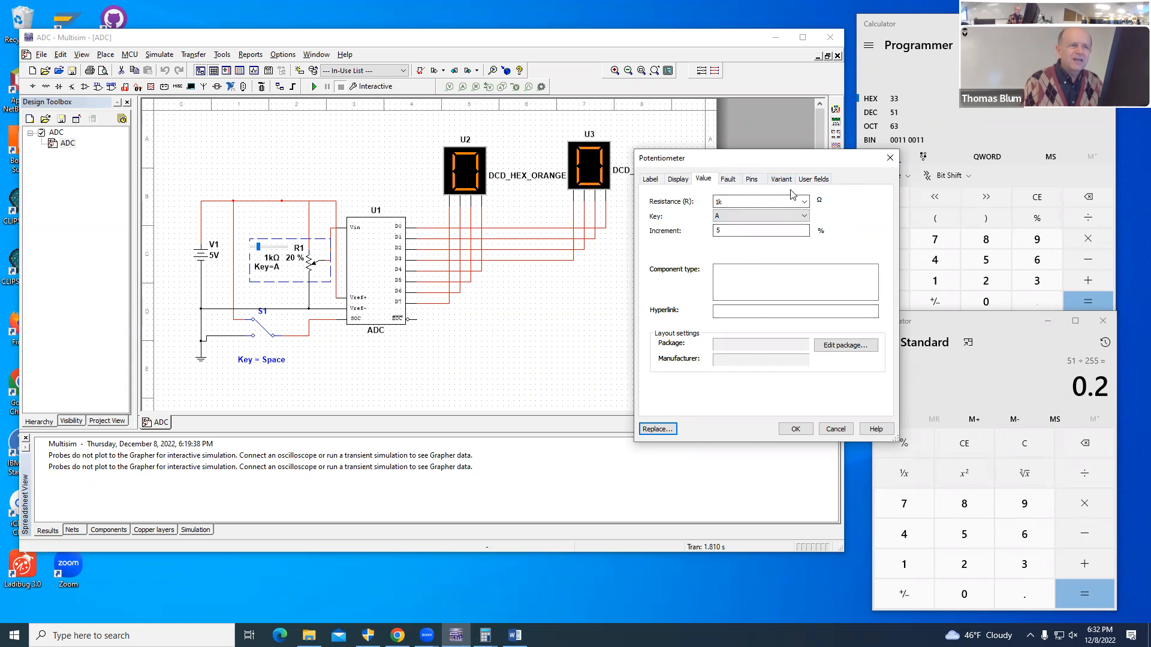
pyautogui.moveTo(664, 225)
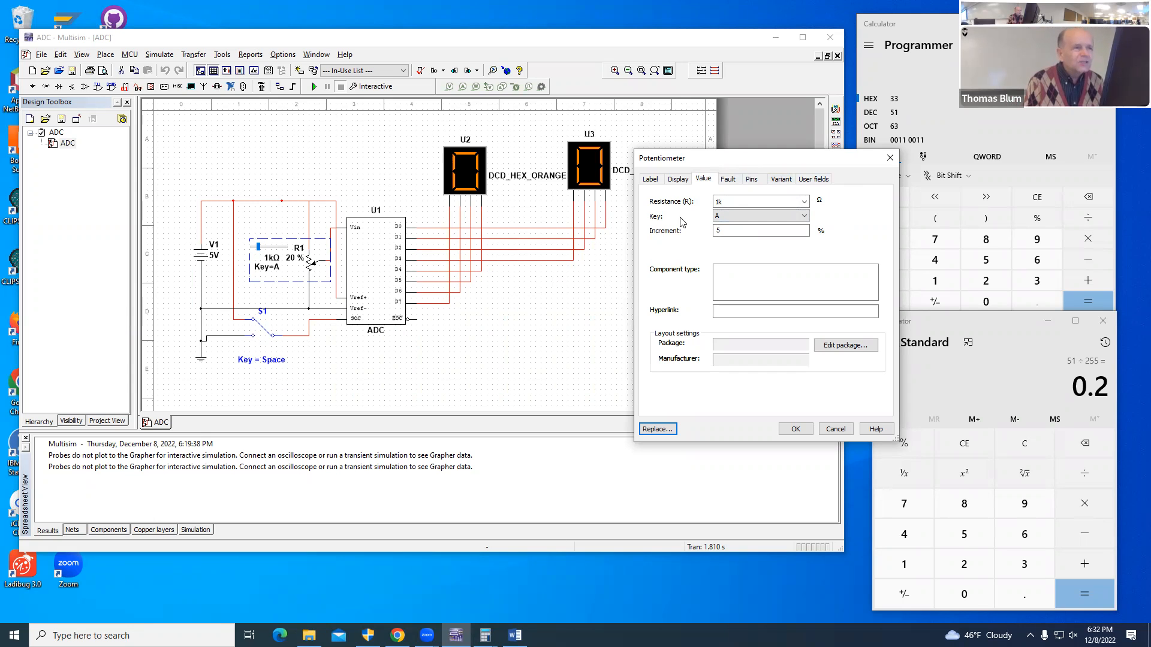
# Step: Inspect R1's values: 1k resistance, control key A and 5% increment, leaving them unchanged
pyautogui.click(761, 216)
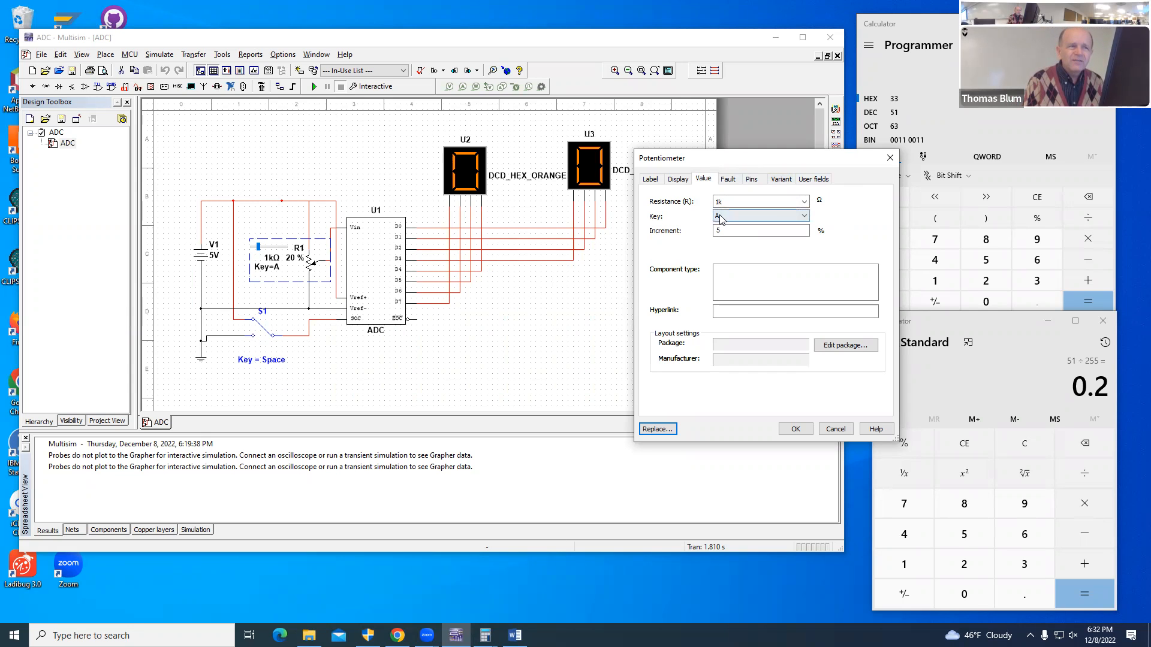
pyautogui.click(761, 215)
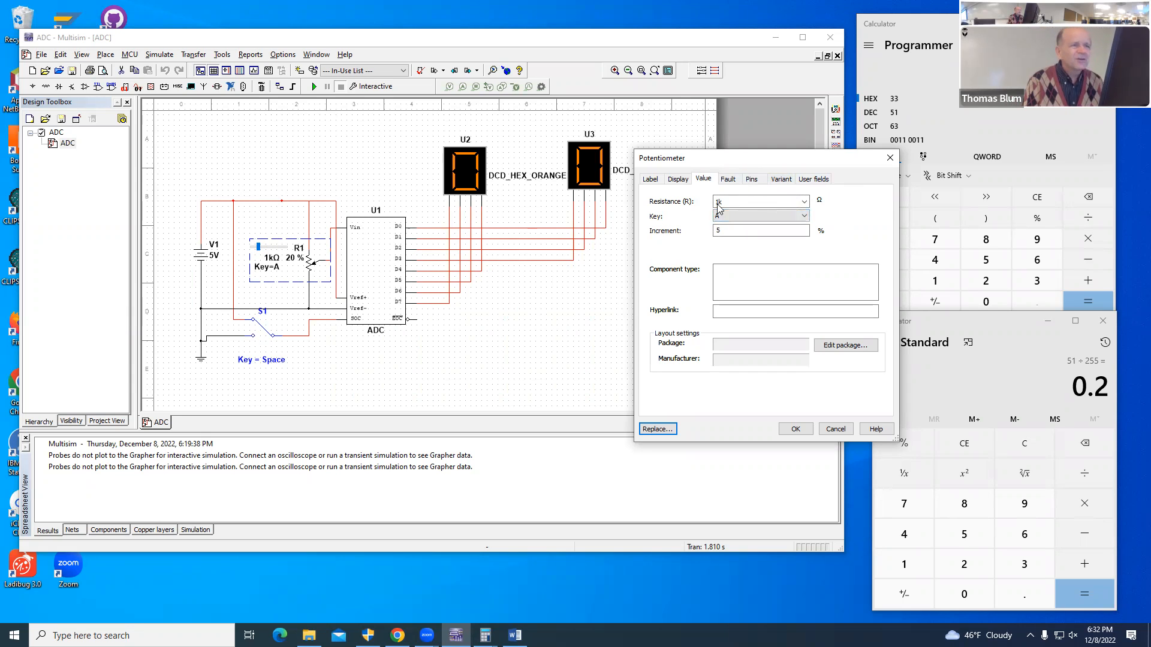
pyautogui.click(760, 216)
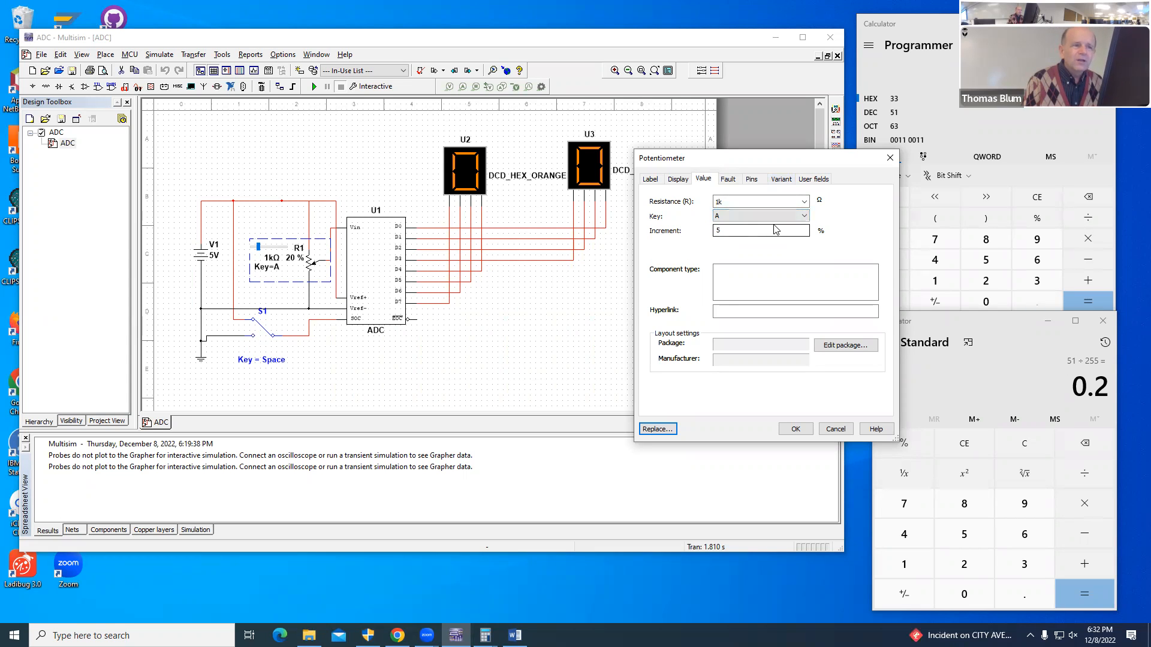
pyautogui.click(756, 230)
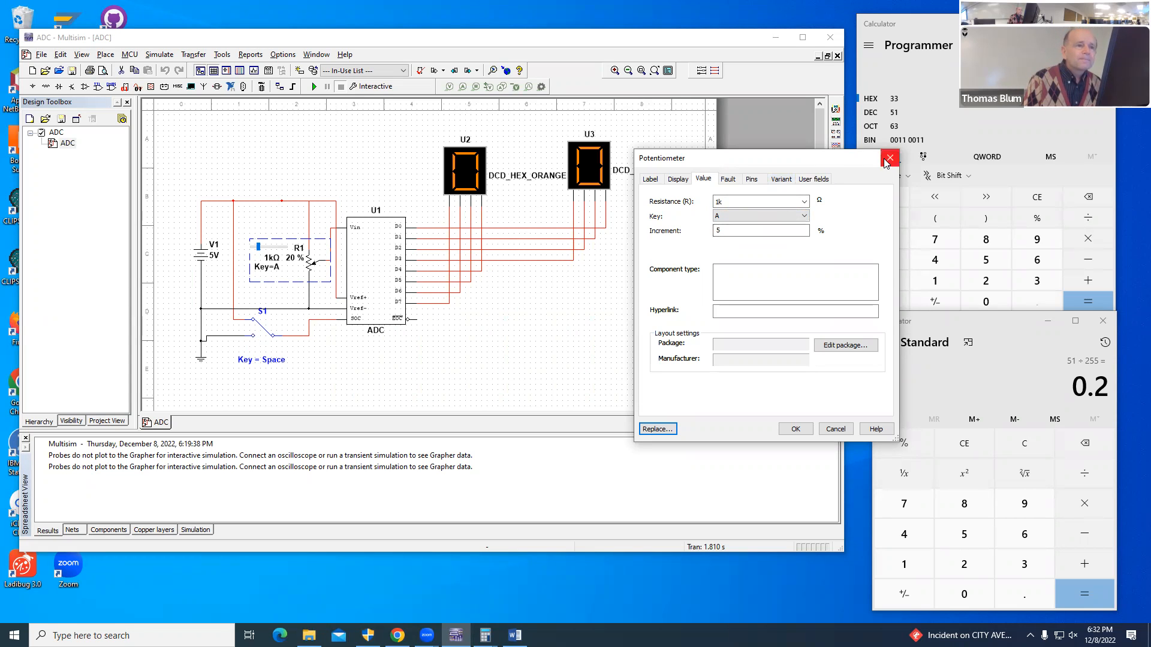
# Step: Close R1's properties without changes, returning to the full ADC schematic
pyautogui.click(889, 159)
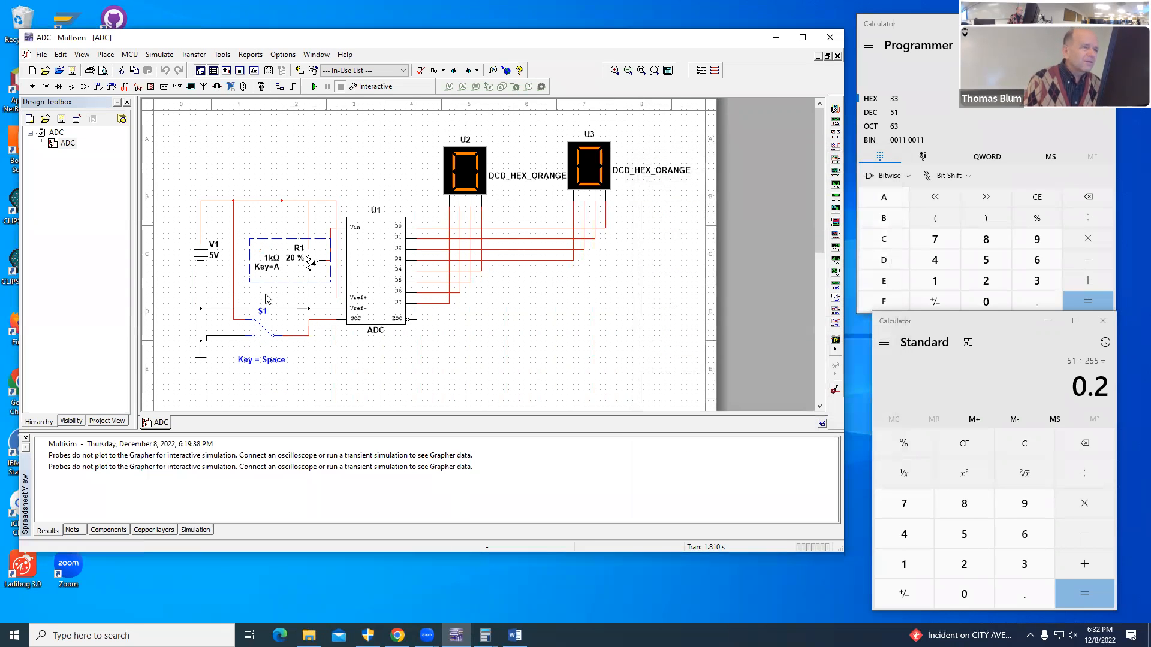
pyautogui.moveTo(235, 363)
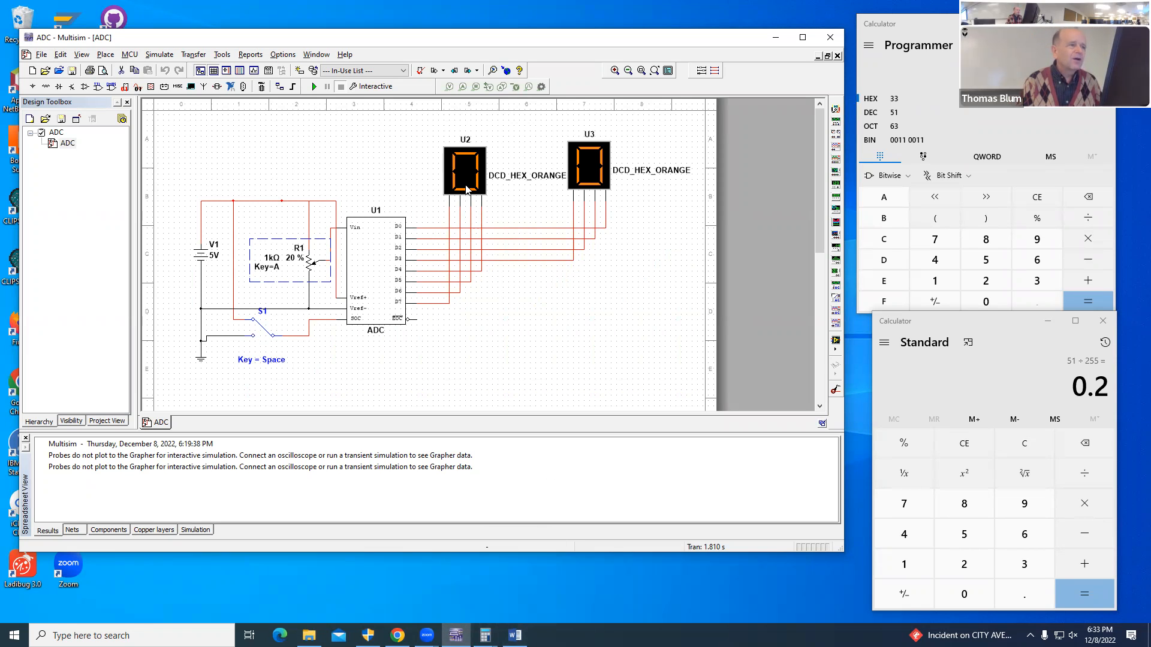
pyautogui.moveTo(639, 176)
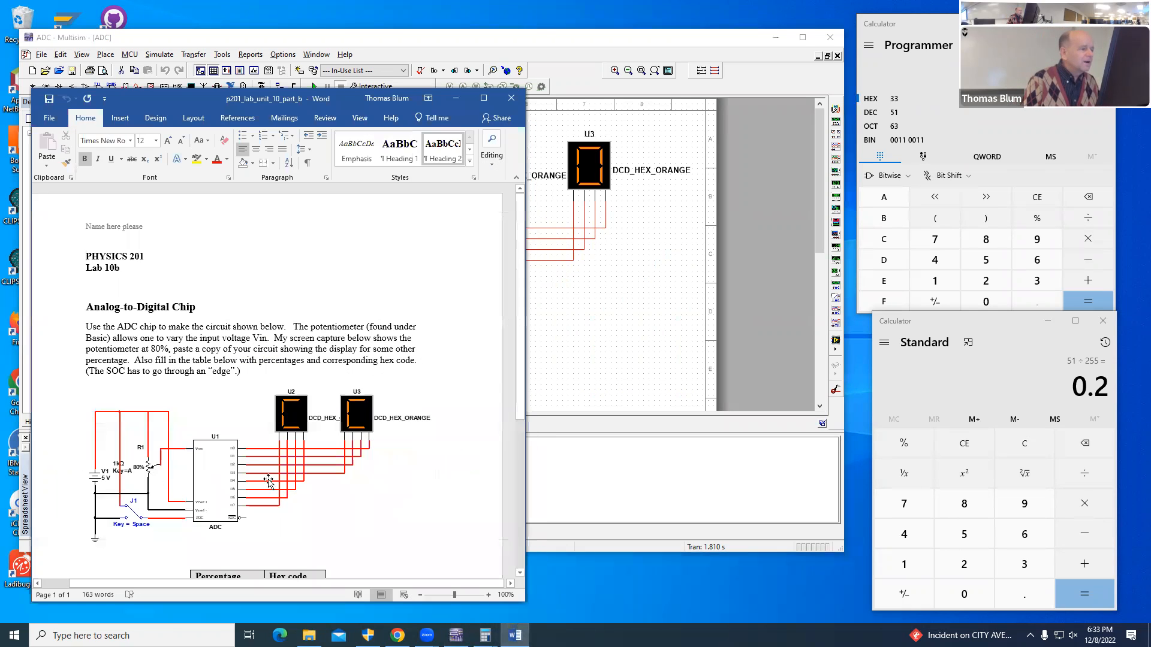
# Step: Scroll the Physics 201 Lab 10b handout to the reference analog-to-digital chip circuit
pyautogui.scroll(-3)
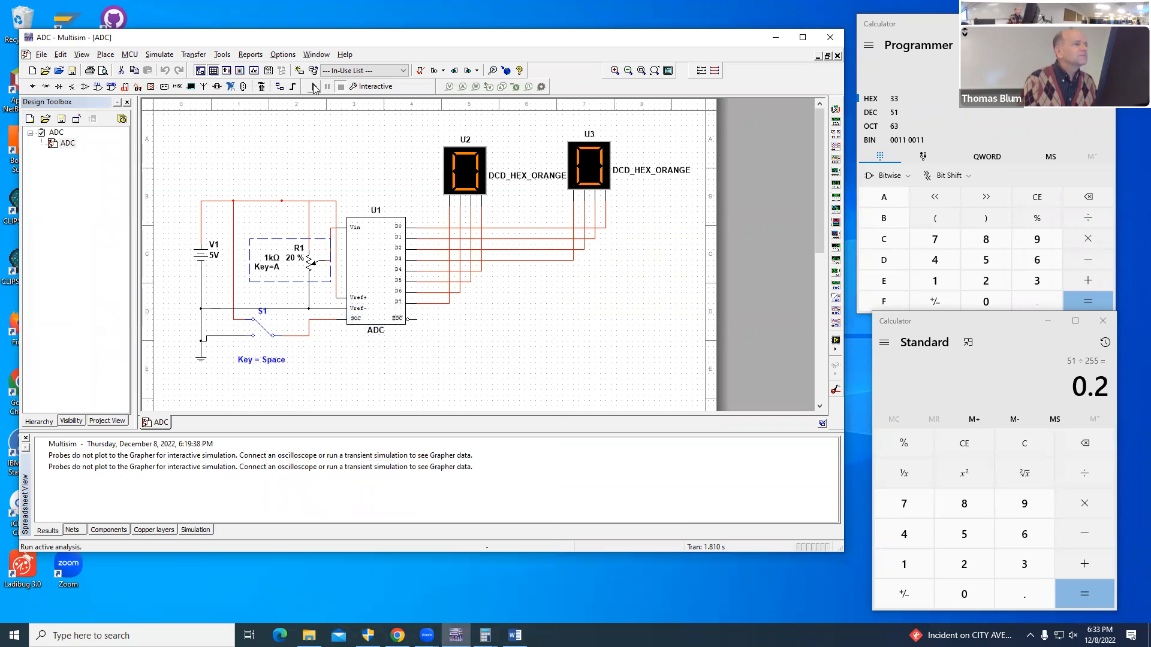
# Step: Run the interactive simulation so both hex displays read 3 at the 20% potentiometer setting
pyautogui.click(313, 86)
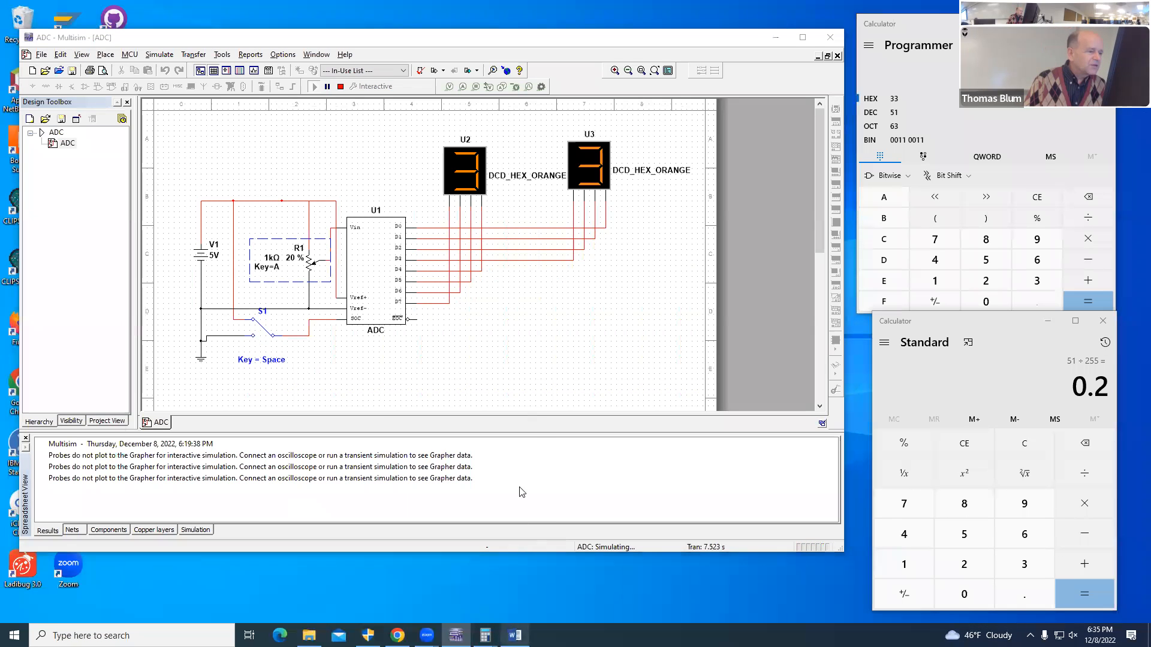
# Step: Stop the simulation with both hex displays still holding 33
pyautogui.click(514, 635)
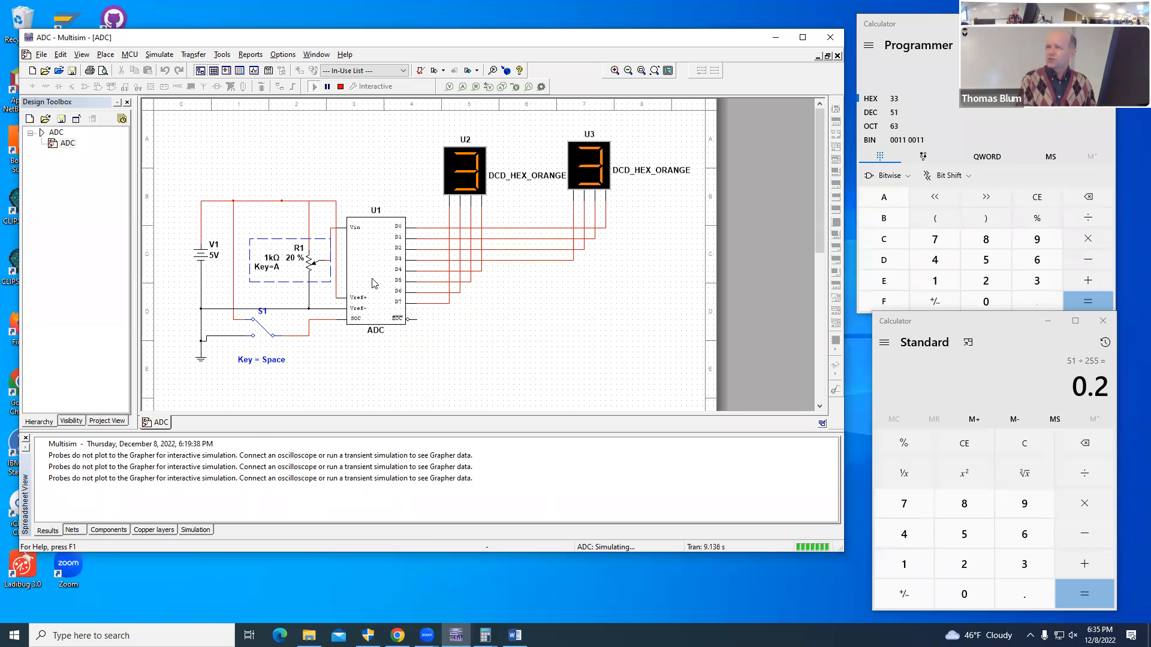
pyautogui.moveTo(359, 277)
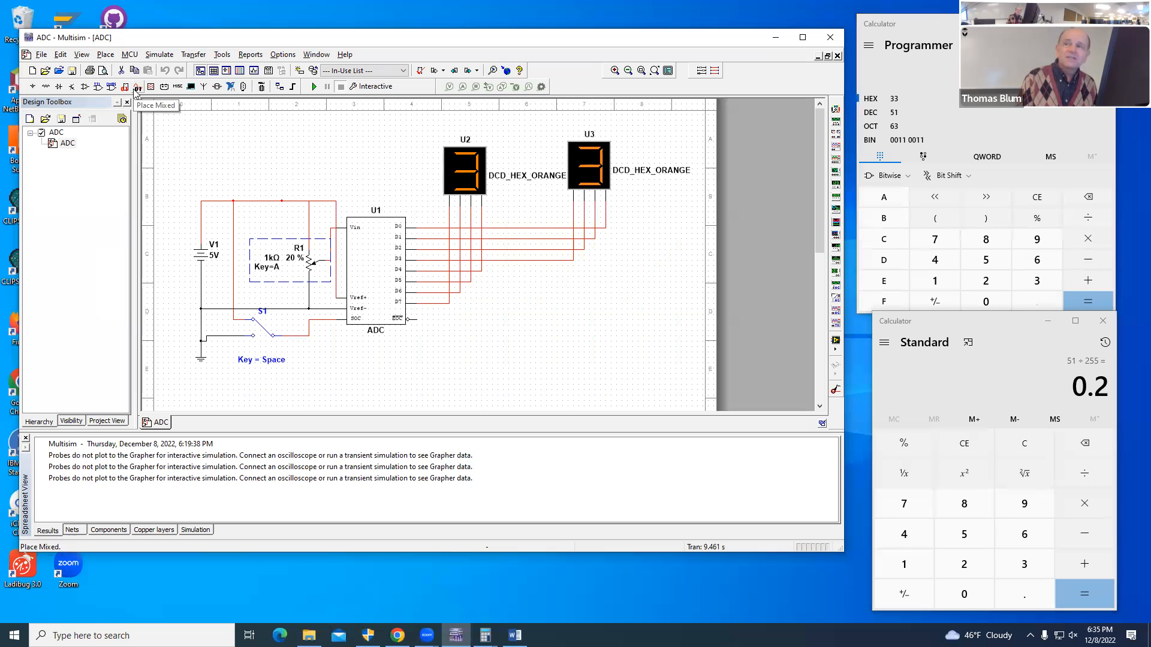
pyautogui.moveTo(126, 87)
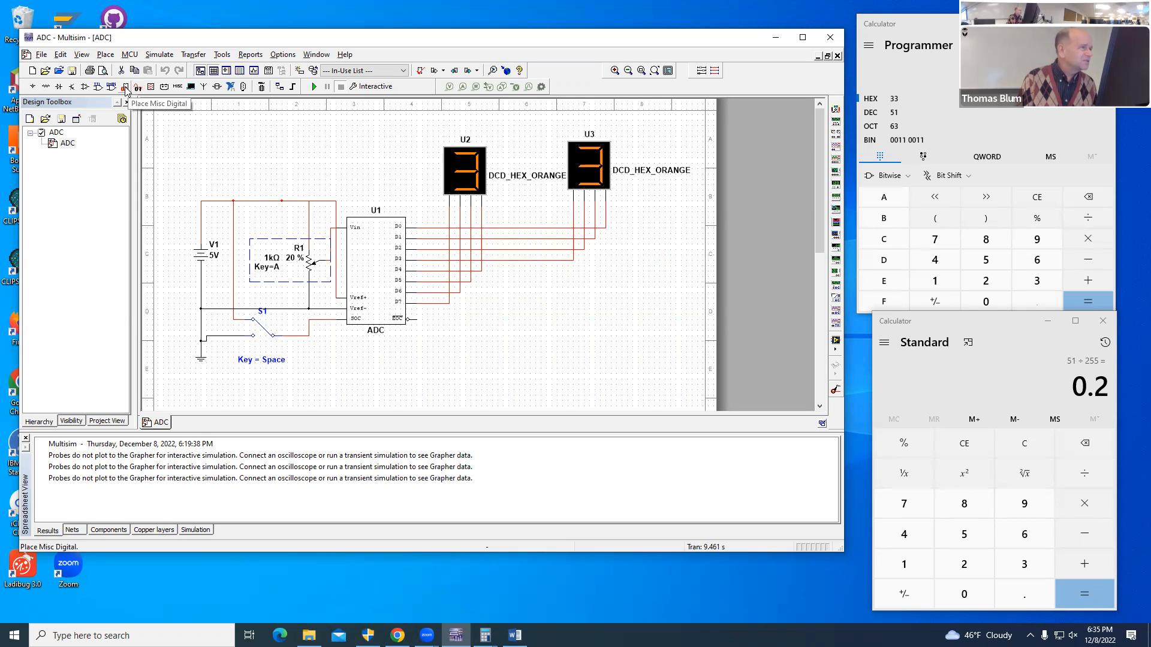
pyautogui.moveTo(146, 87)
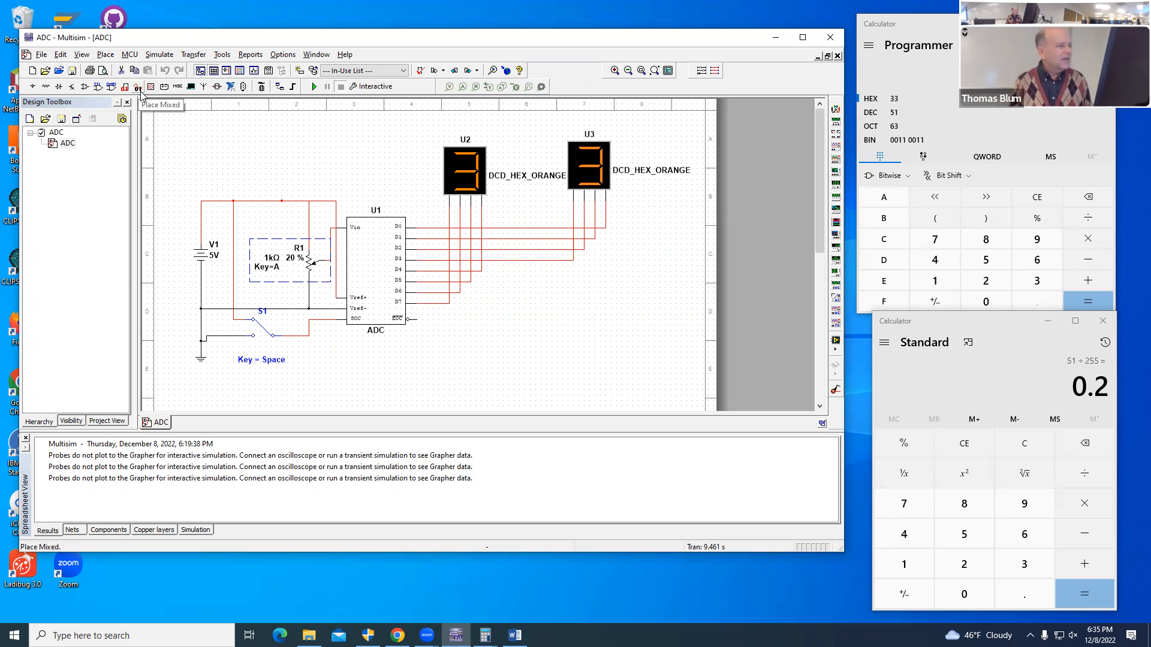
pyautogui.moveTo(301, 294)
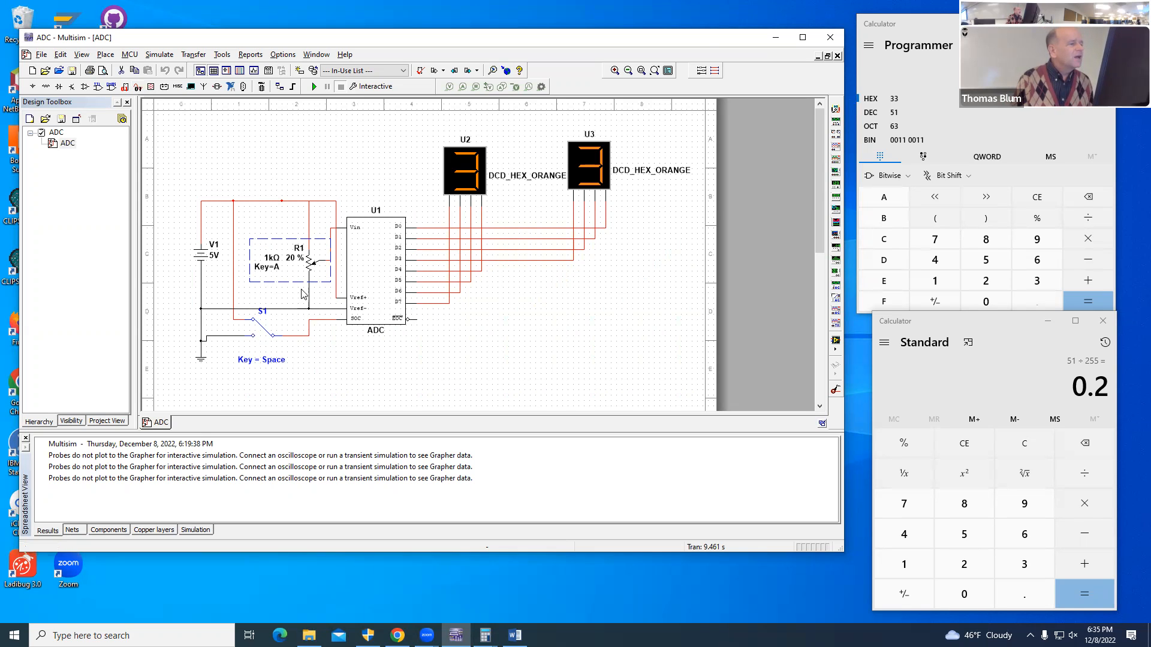
pyautogui.moveTo(654, 183)
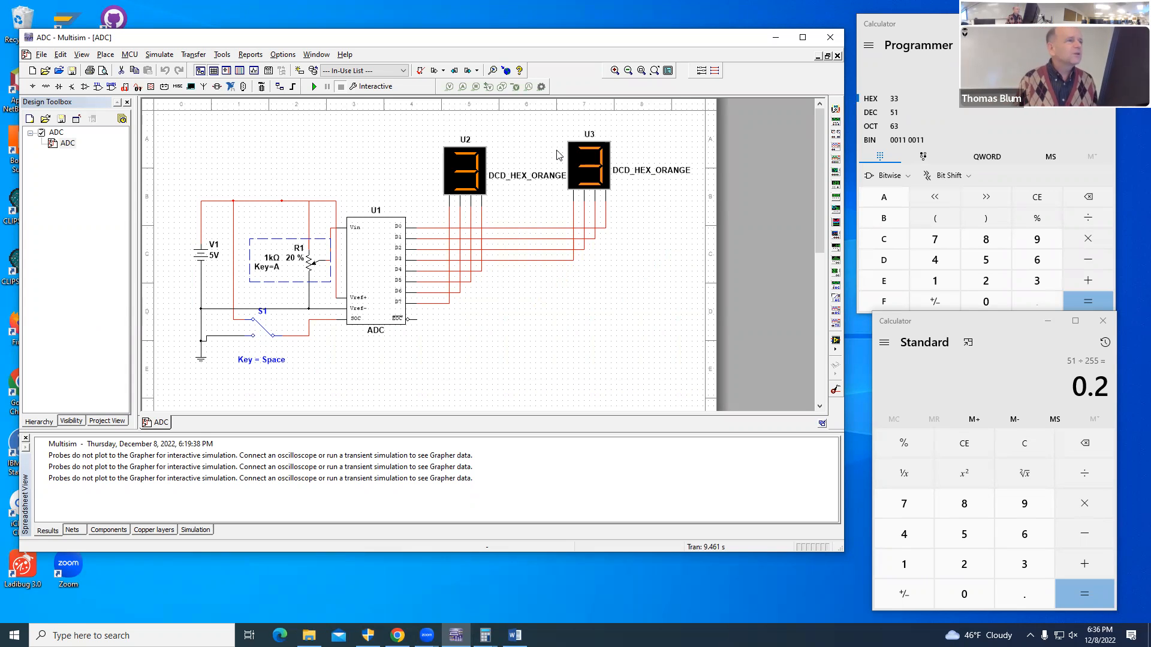
pyautogui.moveTo(553, 70)
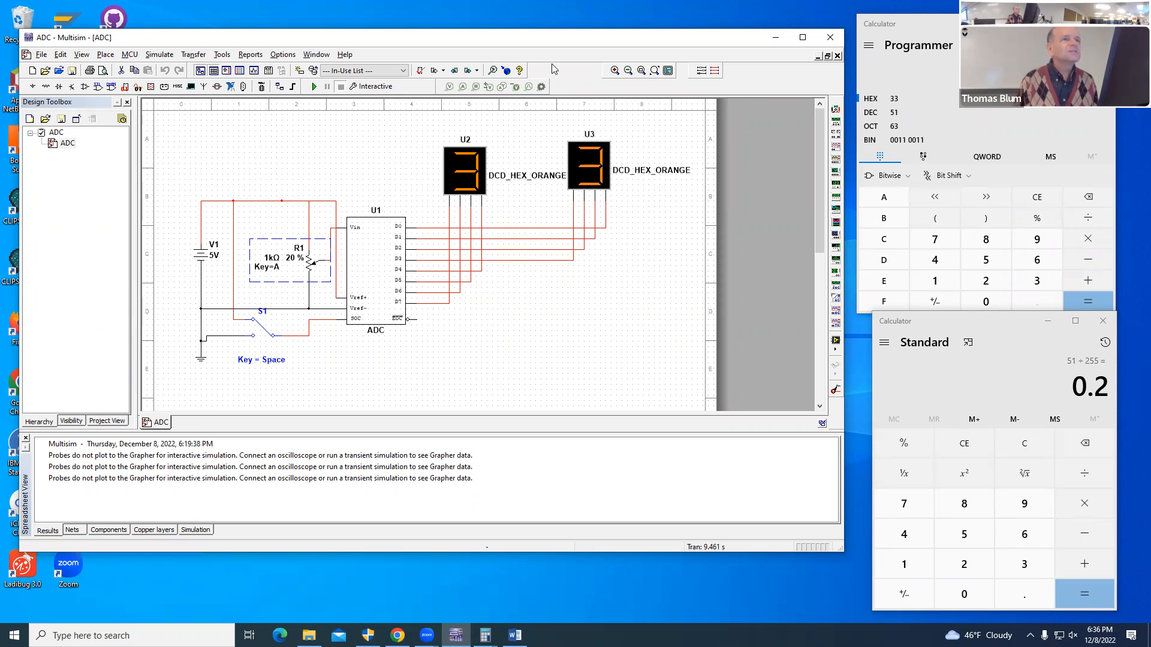